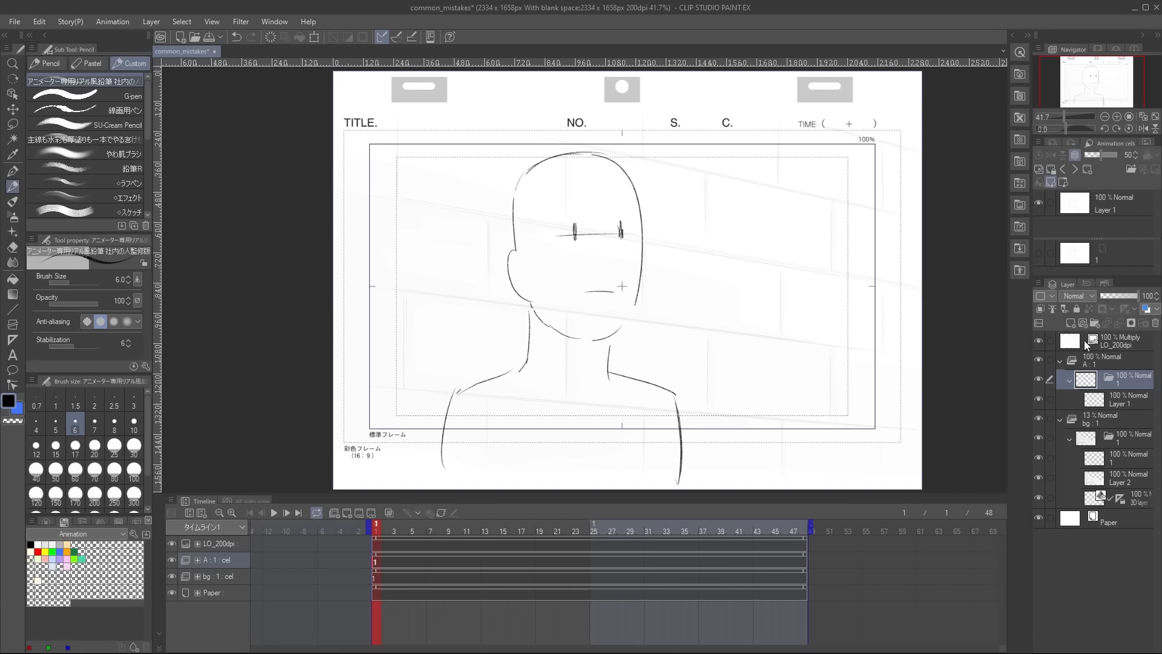
pyautogui.moveTo(836, 341)
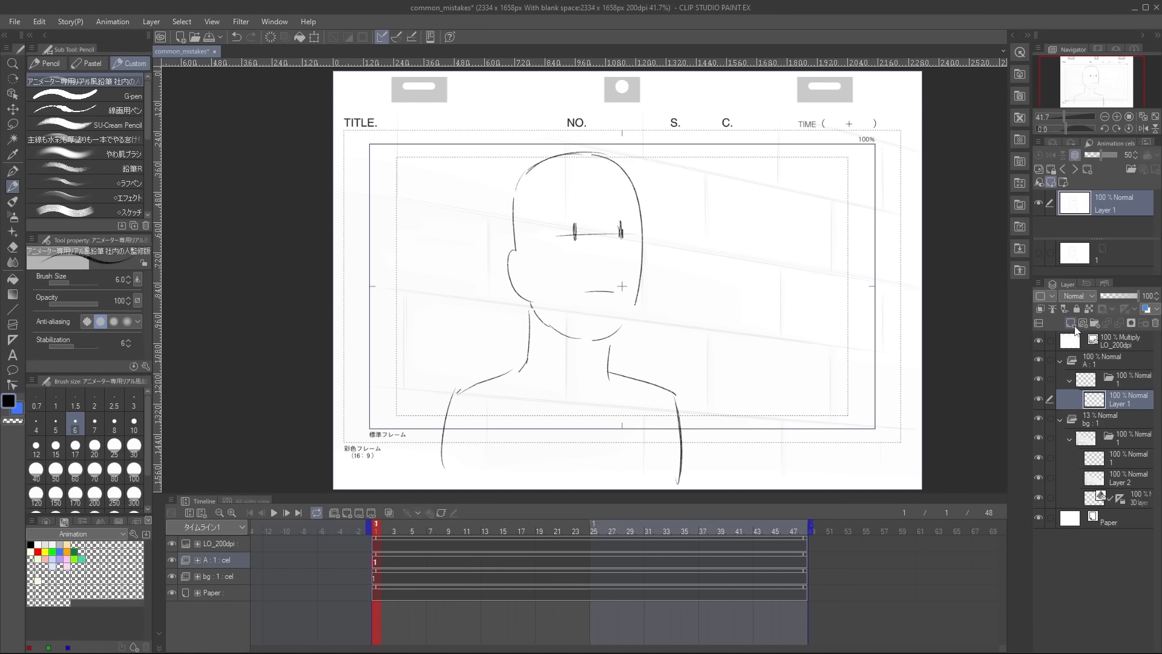
# - Add a layer and draw two red guide lines, through the eyes and below the chin
pyautogui.click(1069, 322)
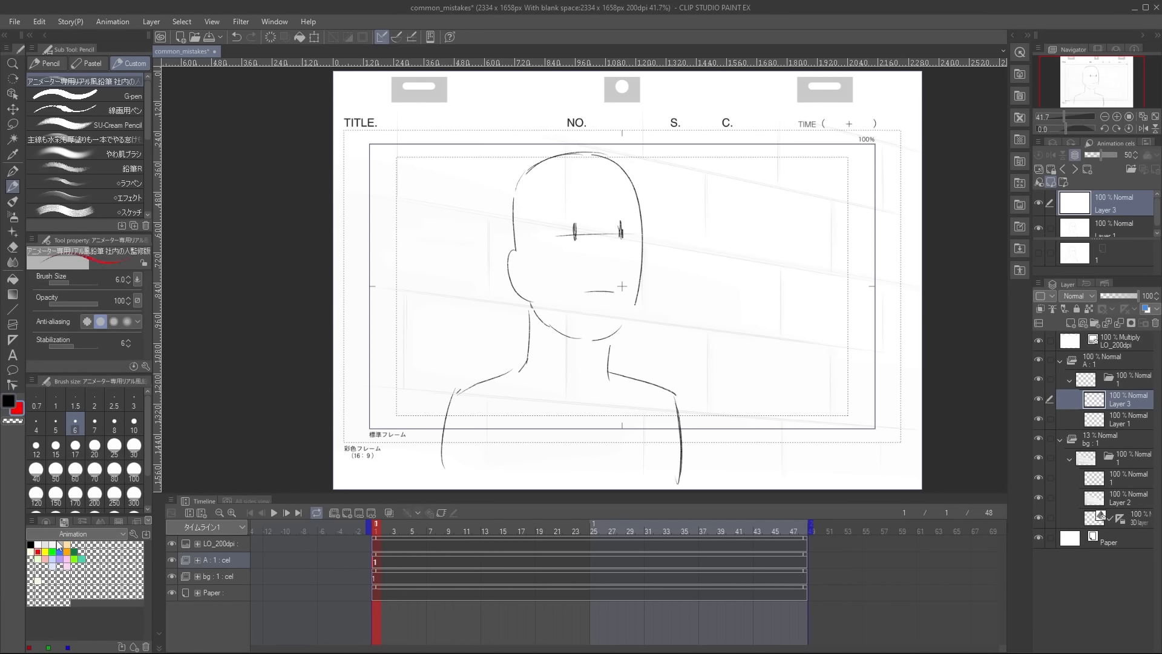
pyautogui.moveTo(458, 208); pyautogui.dragTo(712, 269)
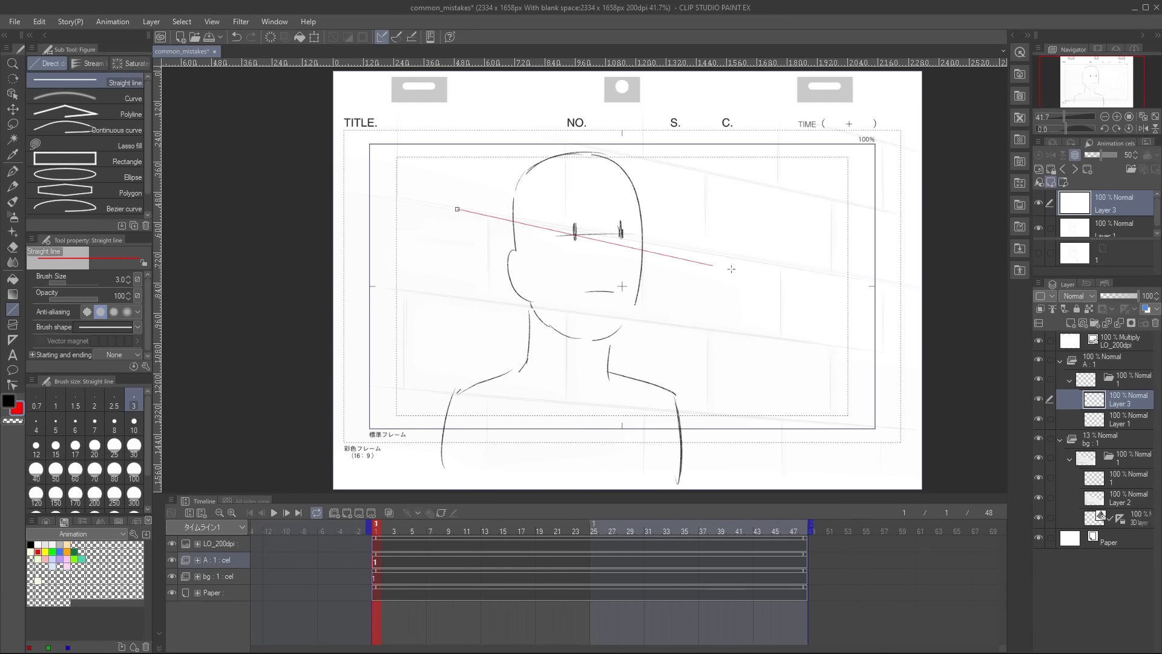
pyautogui.moveTo(425, 373); pyautogui.dragTo(725, 402)
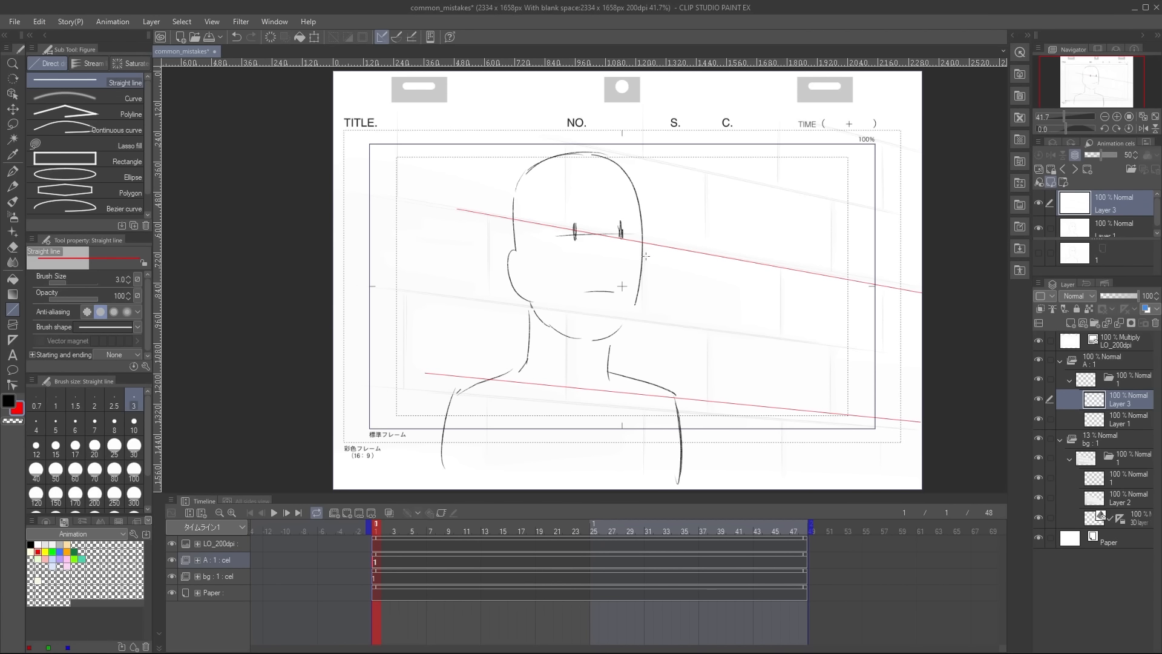
pyautogui.moveTo(718, 291)
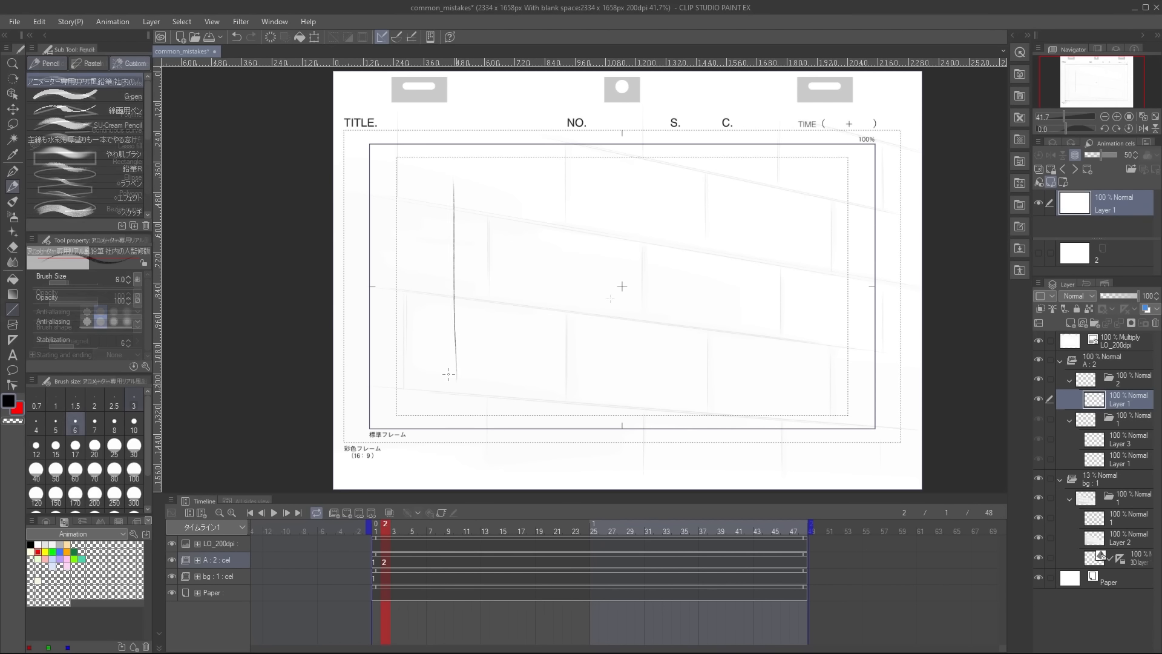
# - Sketch the box-form head construction in perspective on cel 2 with the pencil
pyautogui.moveTo(451, 199); pyautogui.dragTo(523, 160)
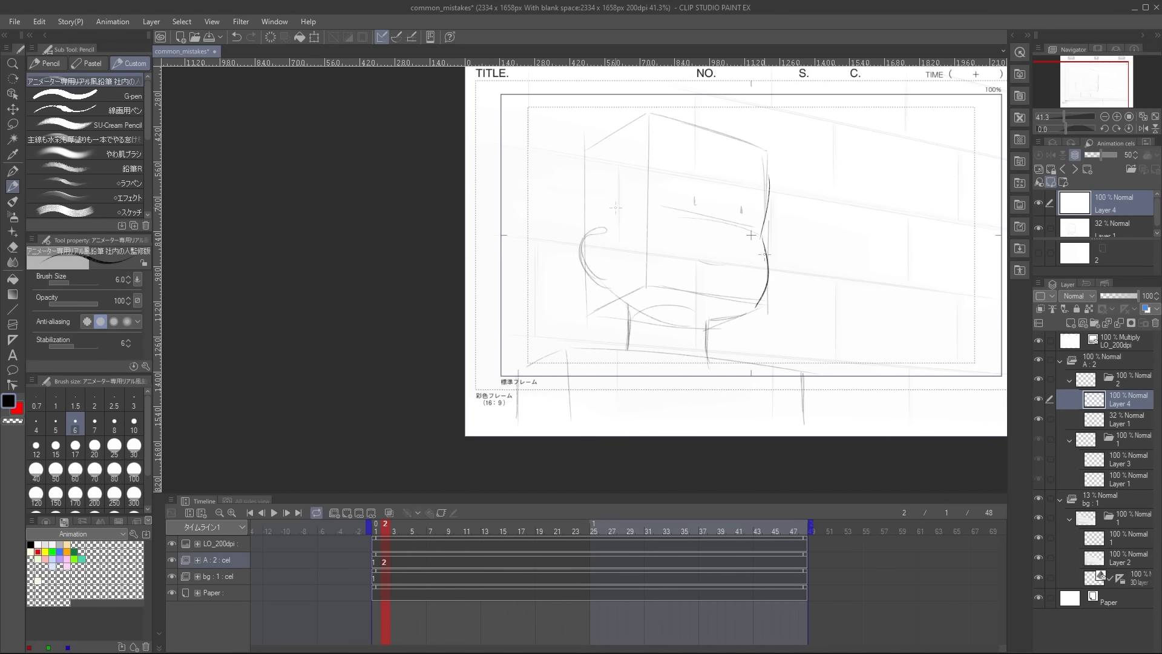
pyautogui.moveTo(608, 133); pyautogui.dragTo(727, 312)
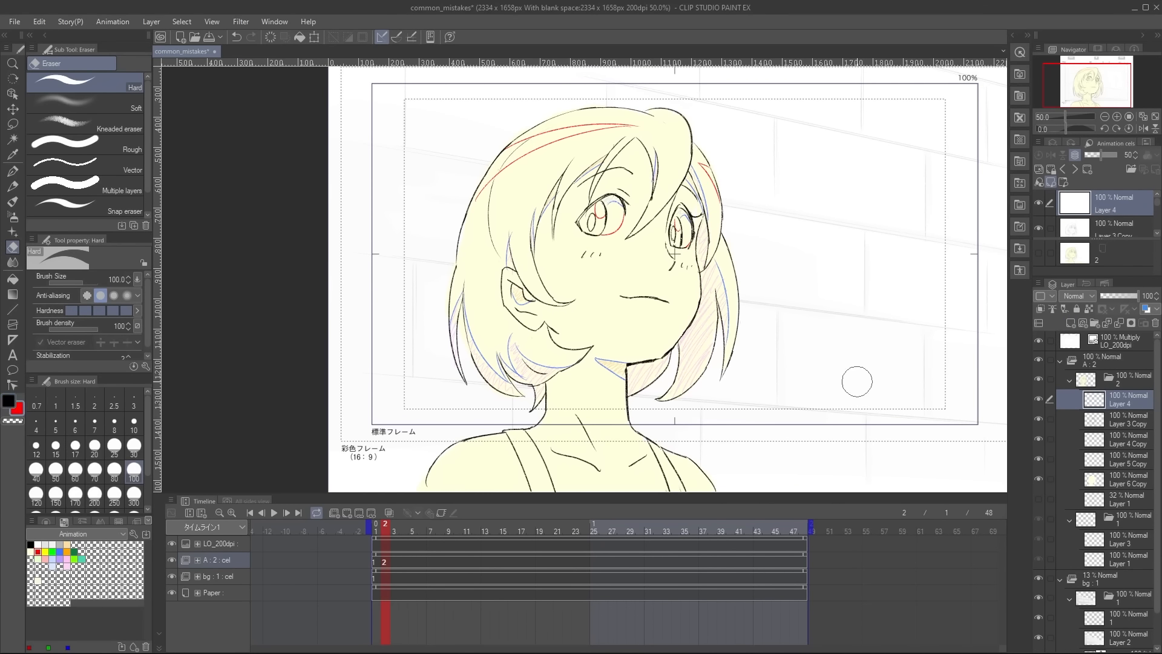
# - Draw red eye-line guides across the girl's face, then bring up the chart1 layout
pyautogui.moveTo(432, 213); pyautogui.dragTo(996, 300)
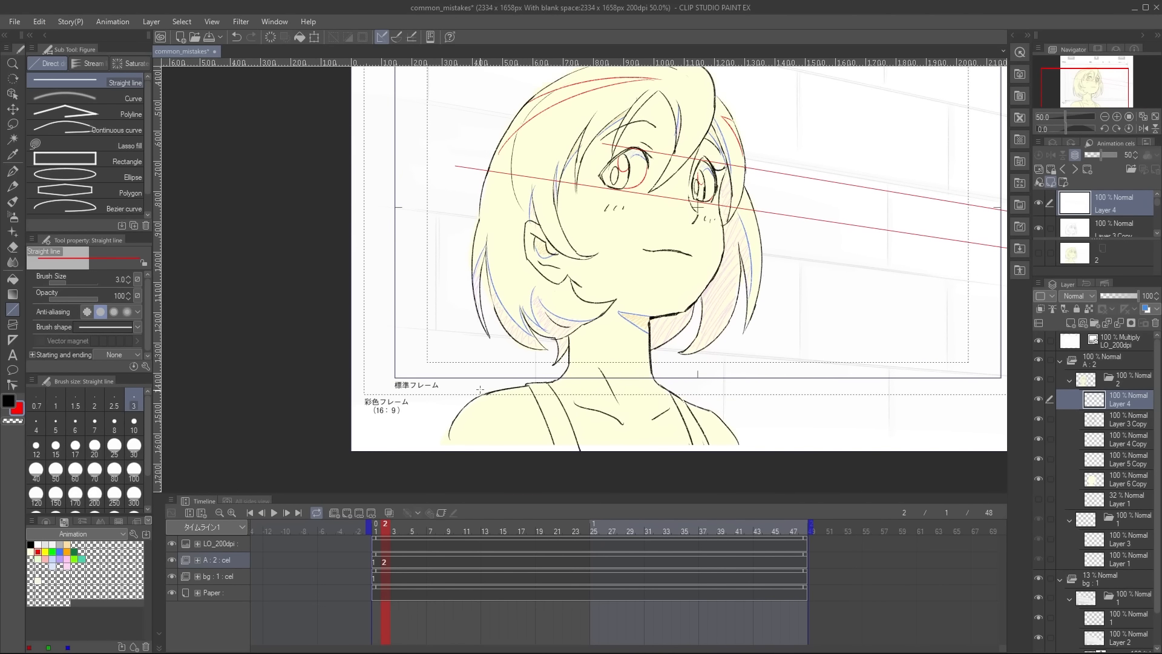
pyautogui.moveTo(479, 394); pyautogui.dragTo(997, 425)
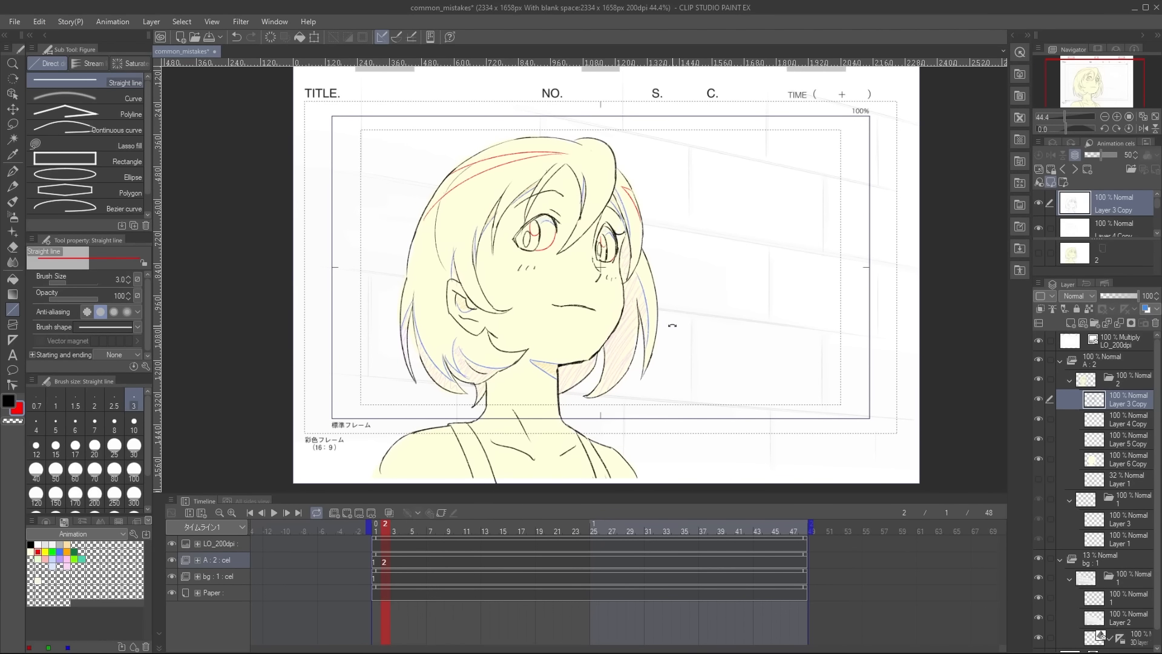
pyautogui.click(178, 51)
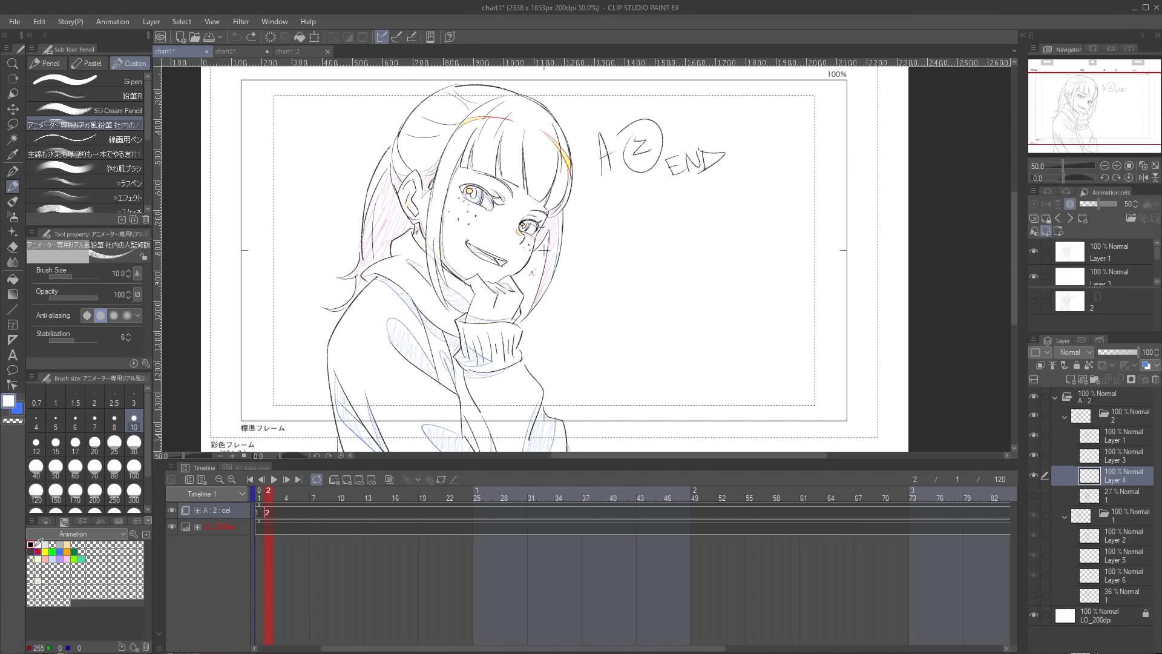
# - Draw a spacing chart of vertical ticks on a baseline beside the girl's head
pyautogui.moveTo(609, 233); pyautogui.dragTo(609, 267)
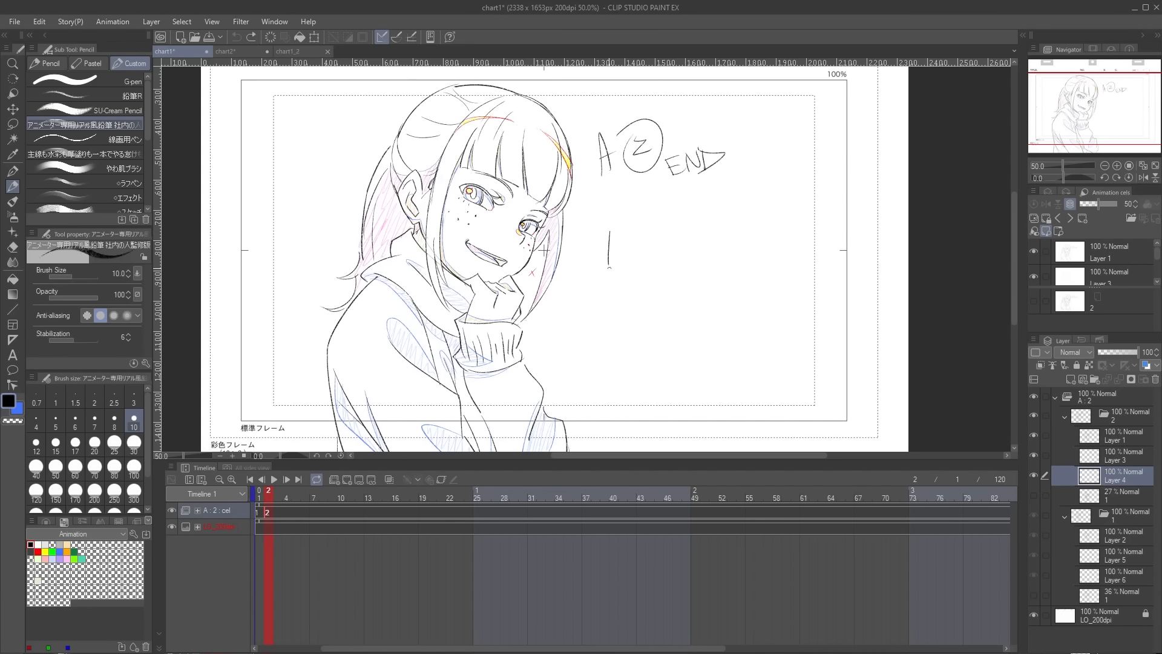
pyautogui.moveTo(607, 256); pyautogui.dragTo(748, 223)
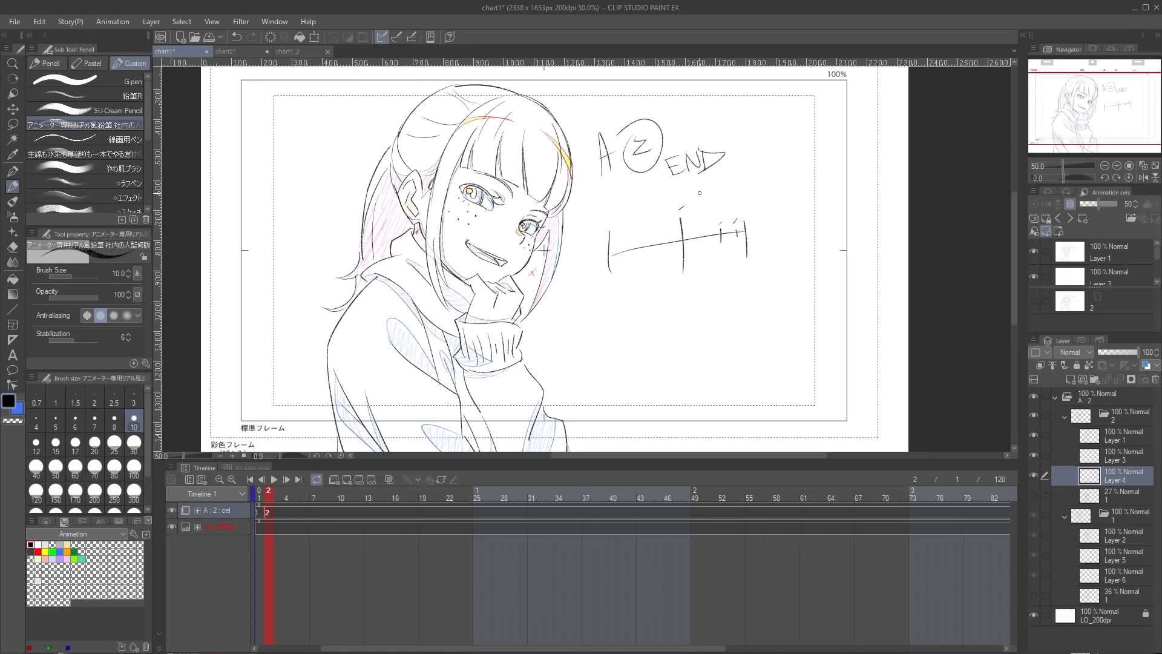
pyautogui.moveTo(605, 217); pyautogui.dragTo(748, 192)
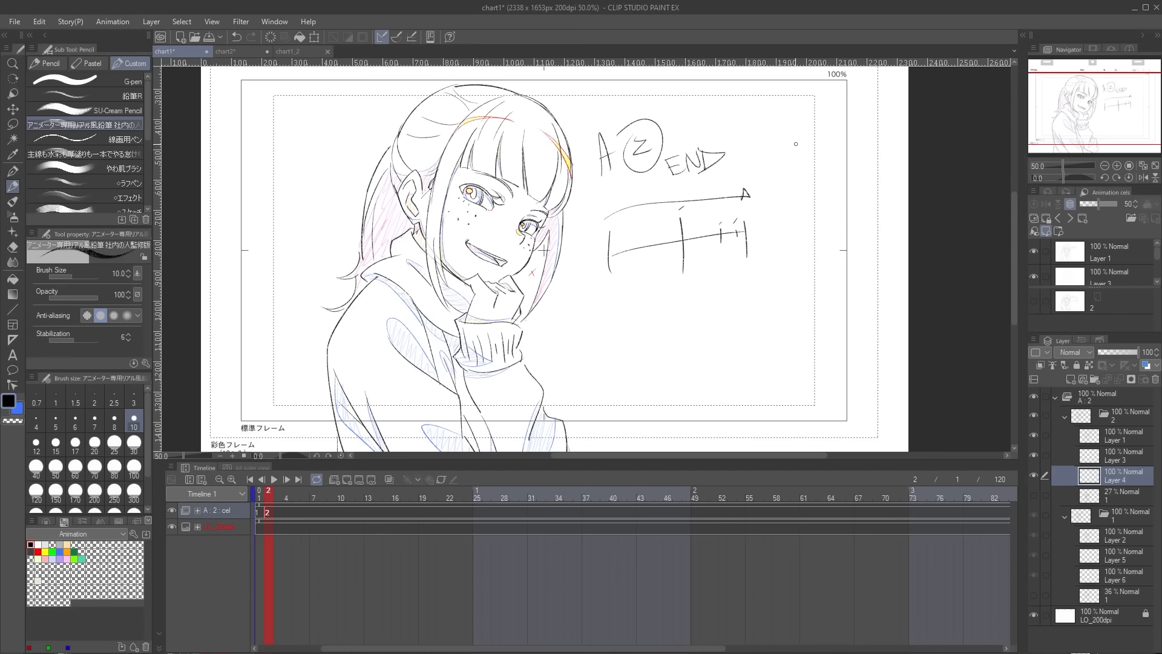
pyautogui.click(251, 51)
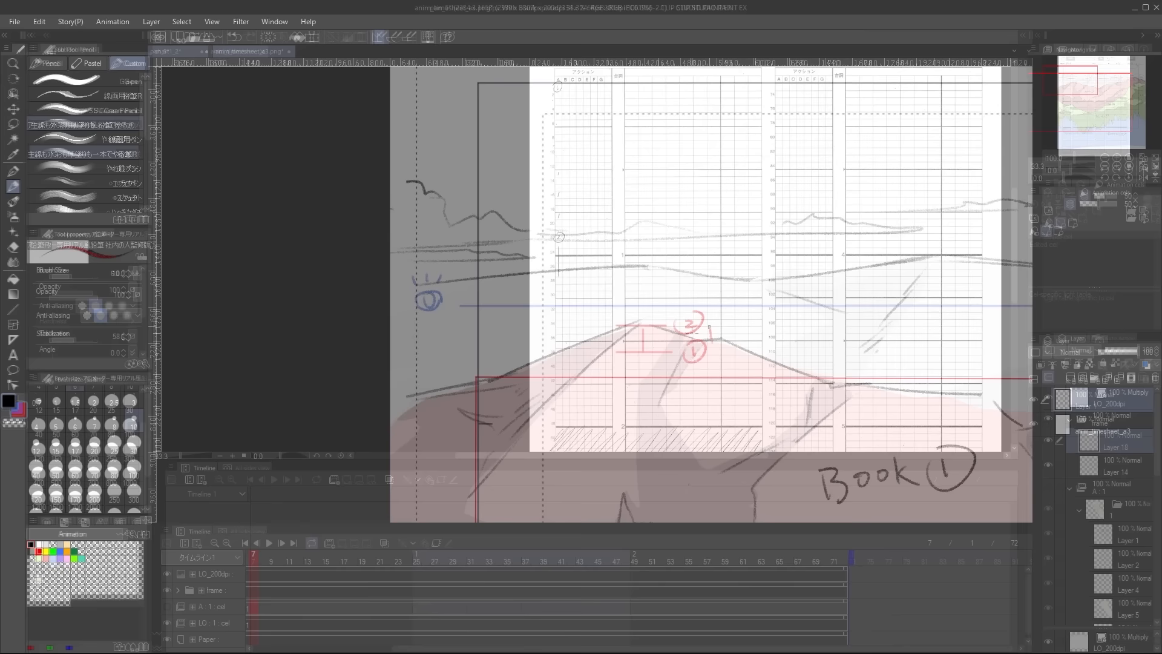
pyautogui.click(162, 51)
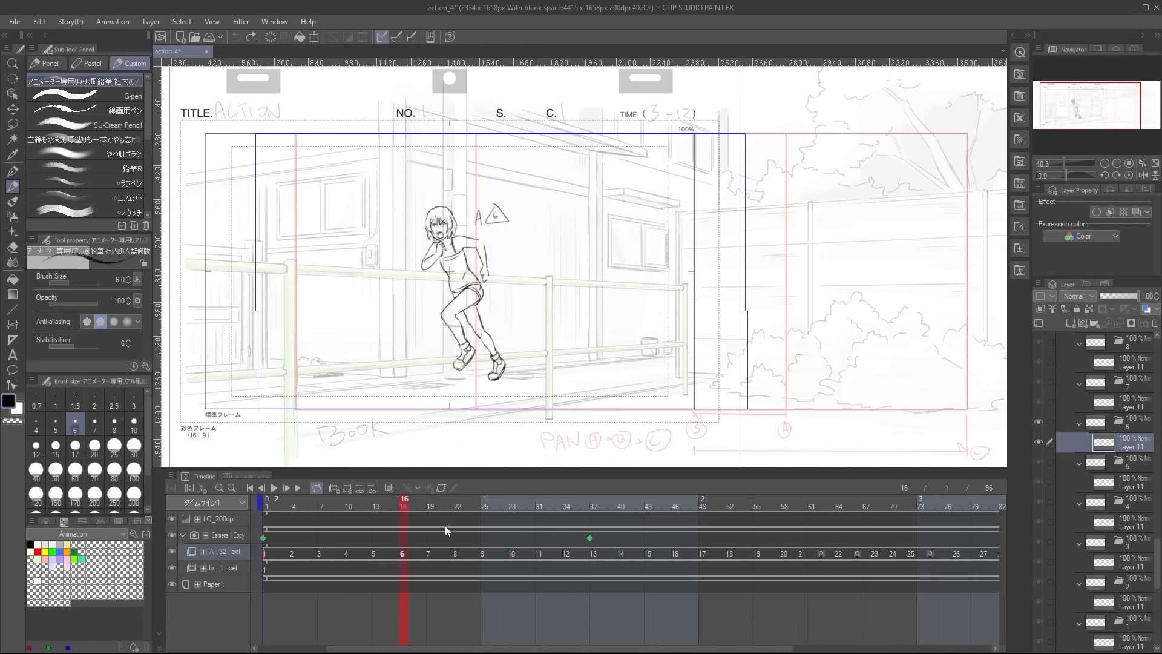
pyautogui.click(603, 554)
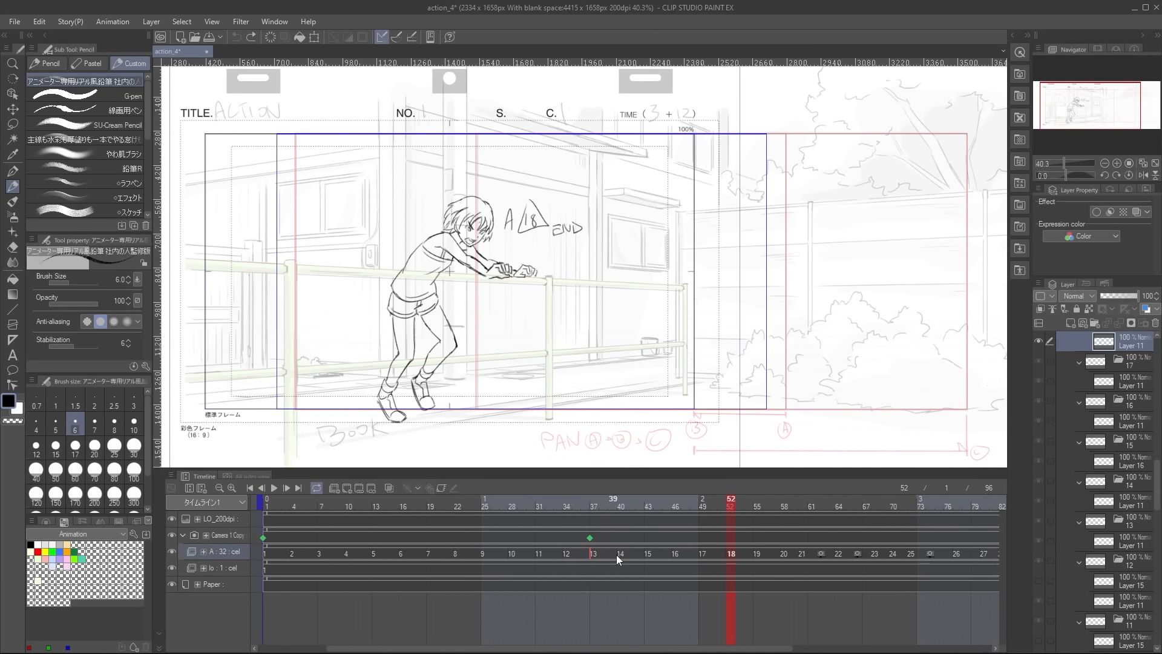
pyautogui.rightClick(702, 553)
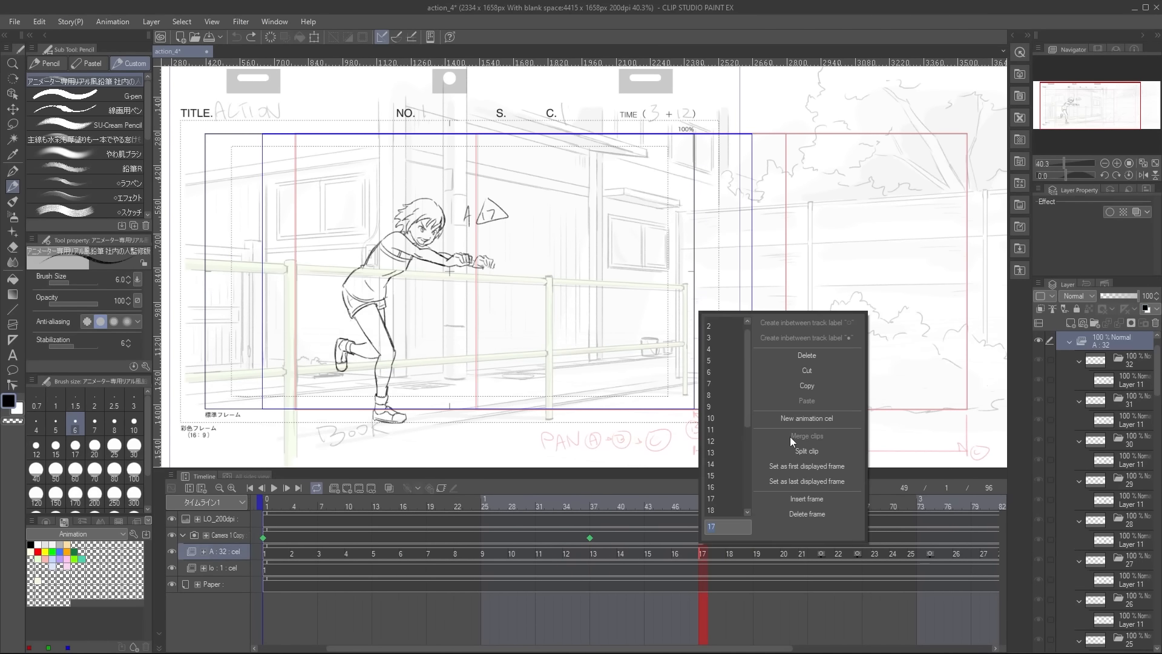
pyautogui.moveTo(806, 354)
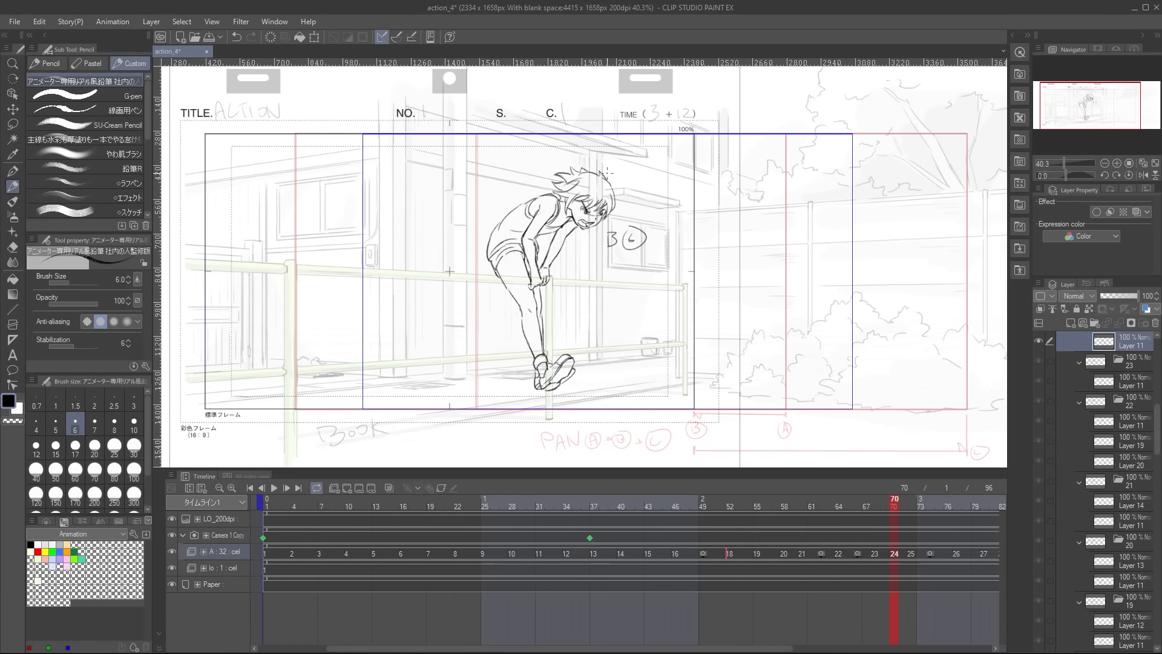
pyautogui.rightClick(894, 553)
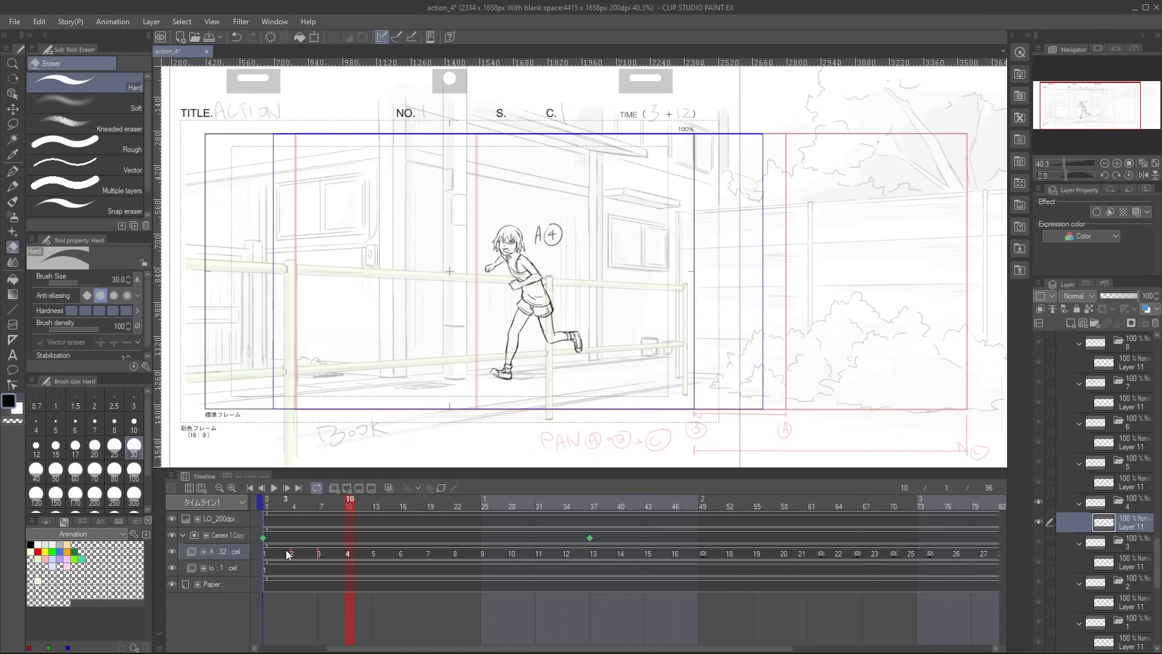
pyautogui.rightClick(289, 554)
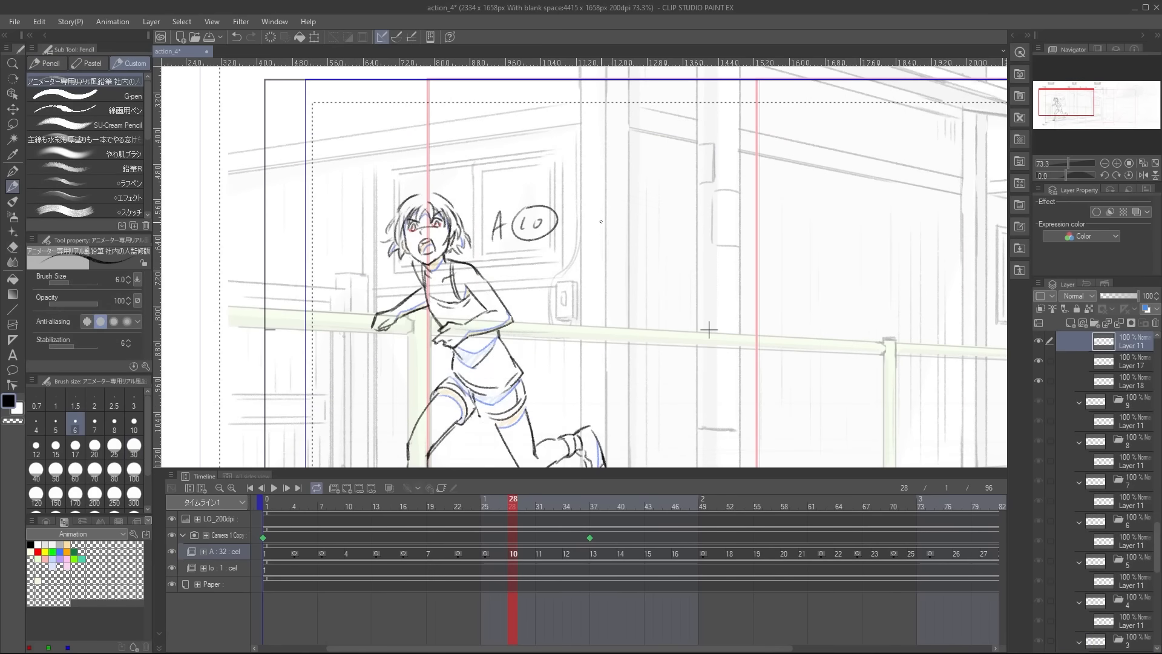
# - Play the run cycle back from frame 1, then show the anim_timesheet_a3.png timesheet
pyautogui.moveTo(619, 237); pyautogui.dragTo(678, 262)
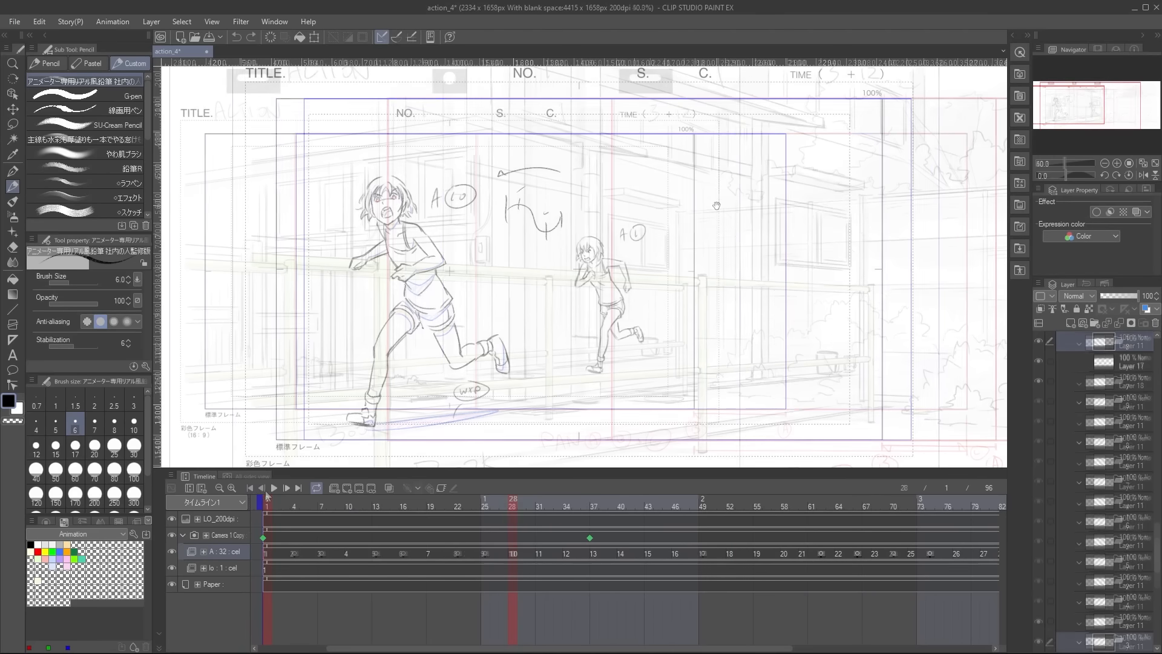
pyautogui.click(272, 488)
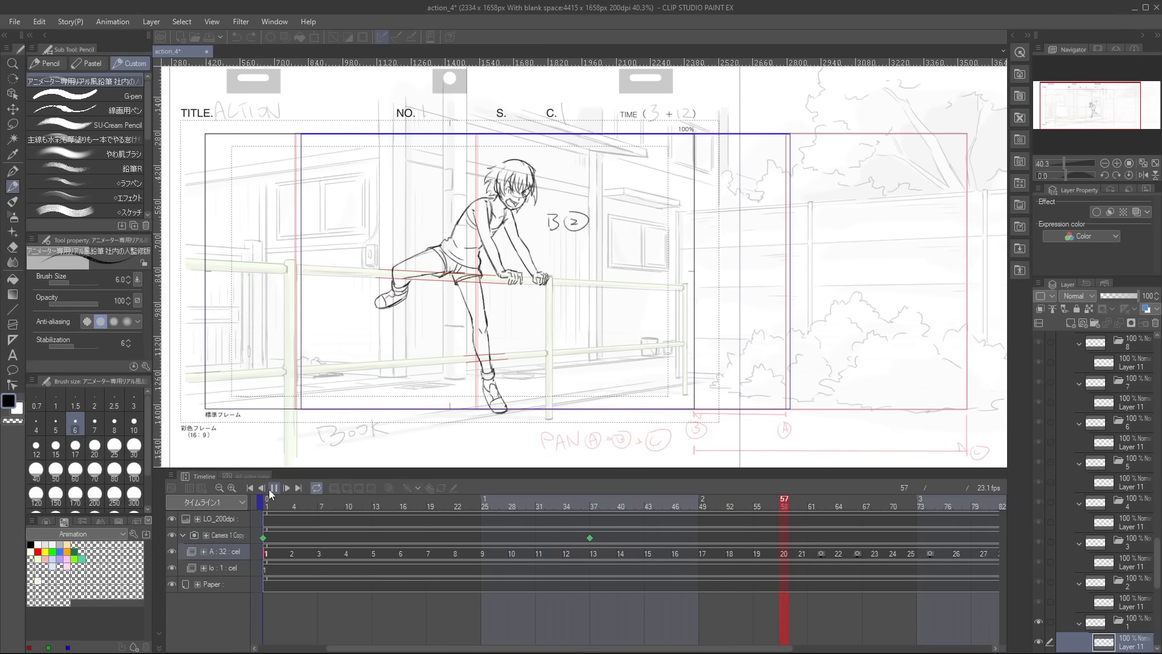
pyautogui.click(249, 488)
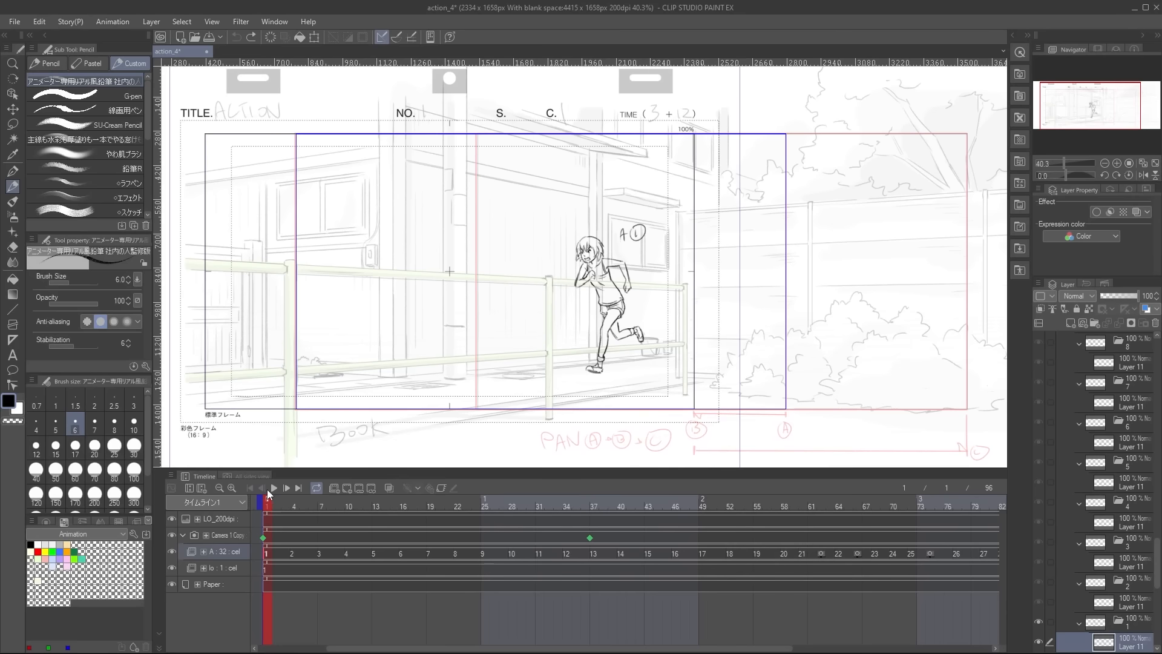
pyautogui.click(272, 488)
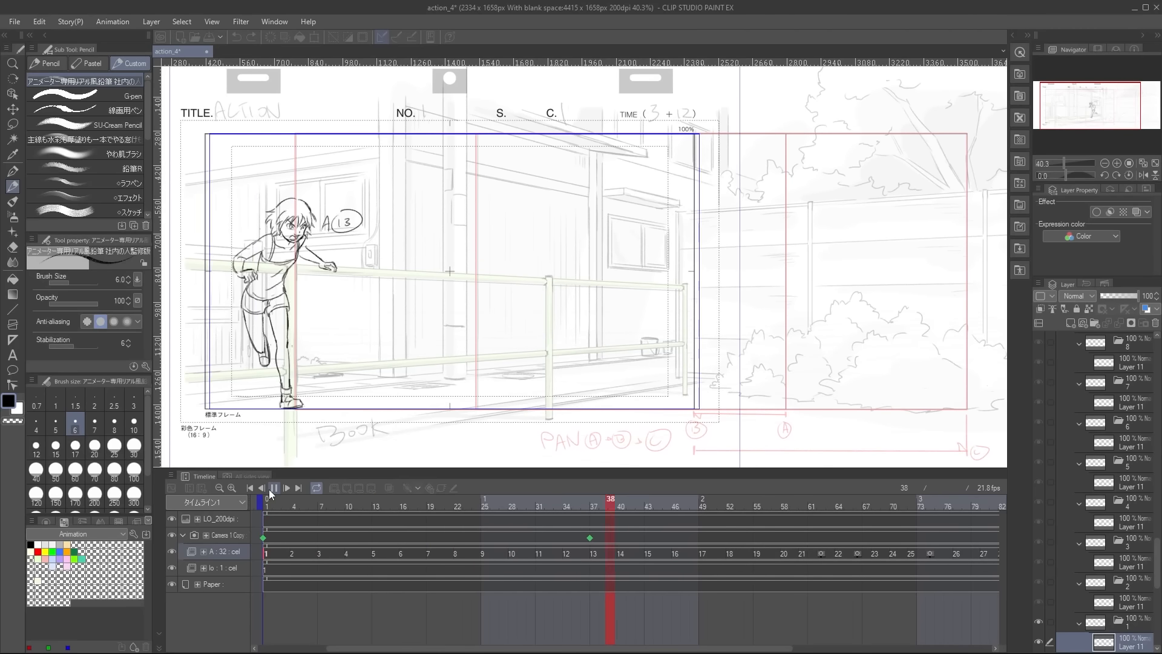
pyautogui.click(286, 488)
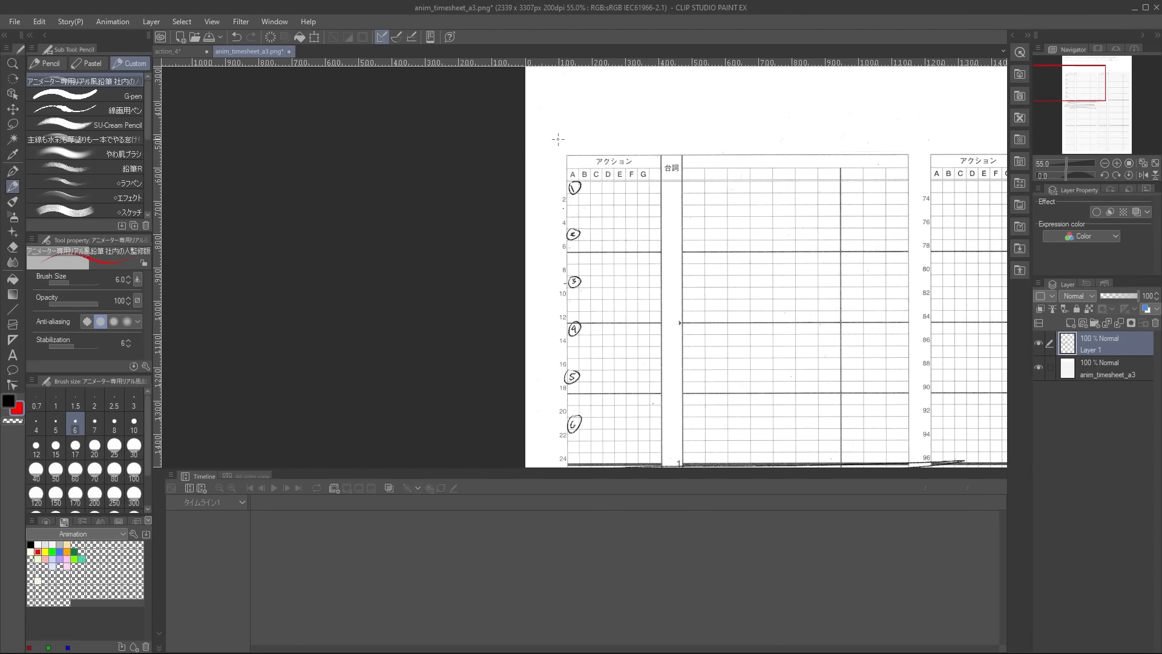
# - Write 'NG' in red pencil above the exposure timesheet
pyautogui.moveTo(549, 130); pyautogui.dragTo(608, 133)
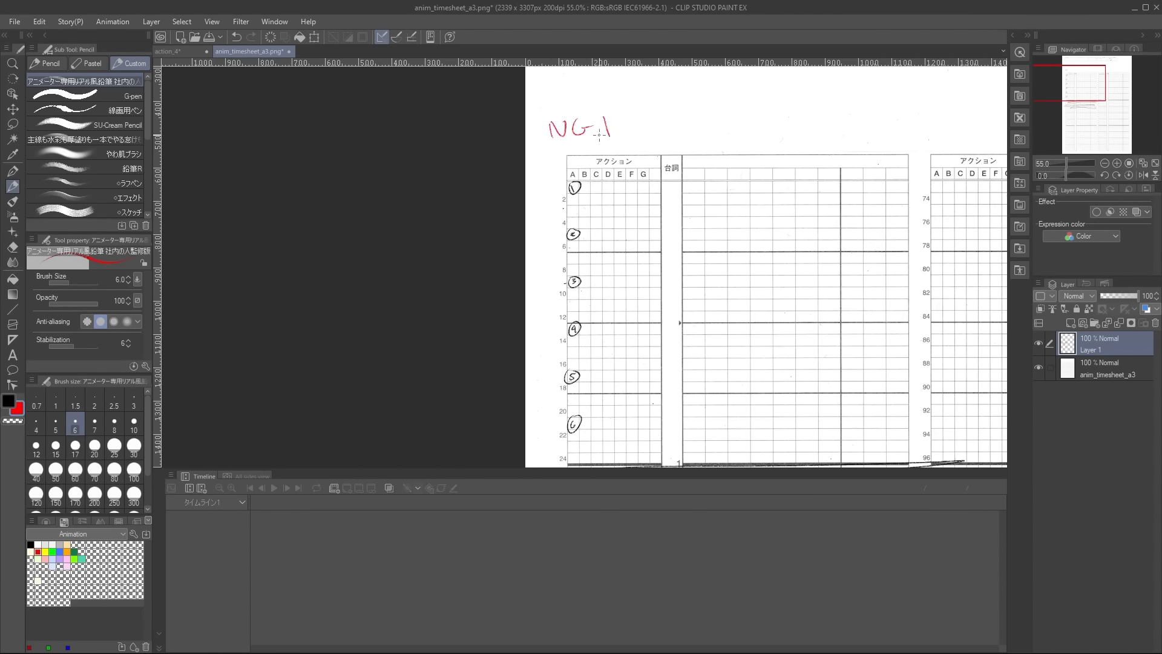
pyautogui.moveTo(597, 136); pyautogui.dragTo(629, 88)
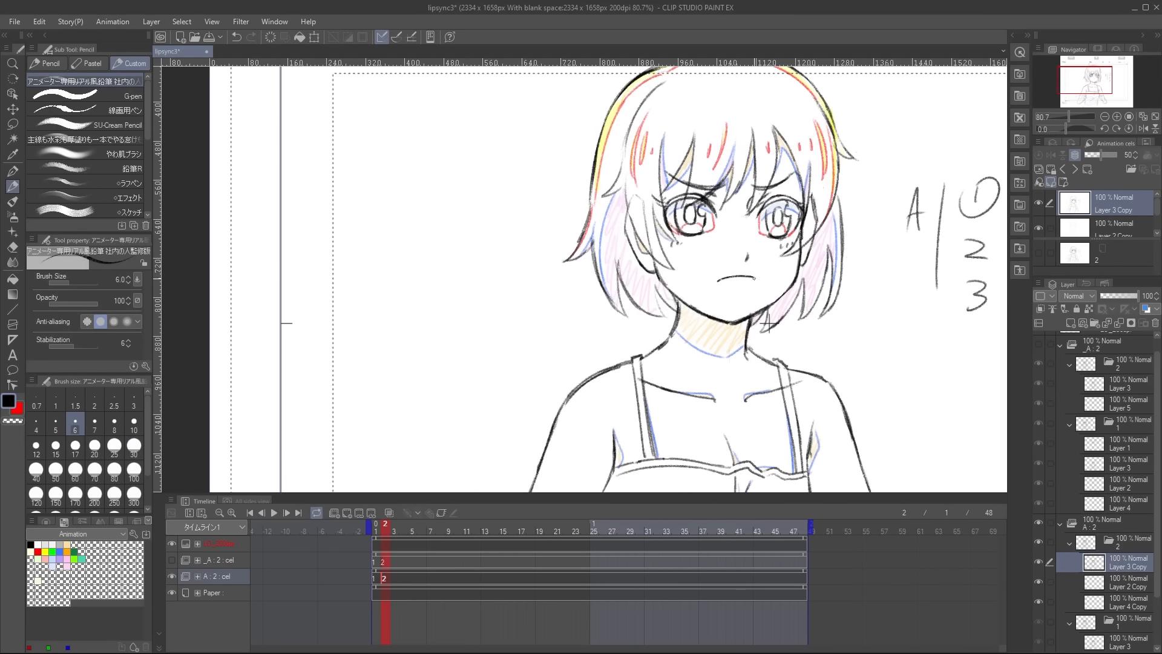
# - Step through the lipsync cels to A3, then show frame 1 of anim_for_compo
pyautogui.moveTo(723, 286); pyautogui.dragTo(756, 296)
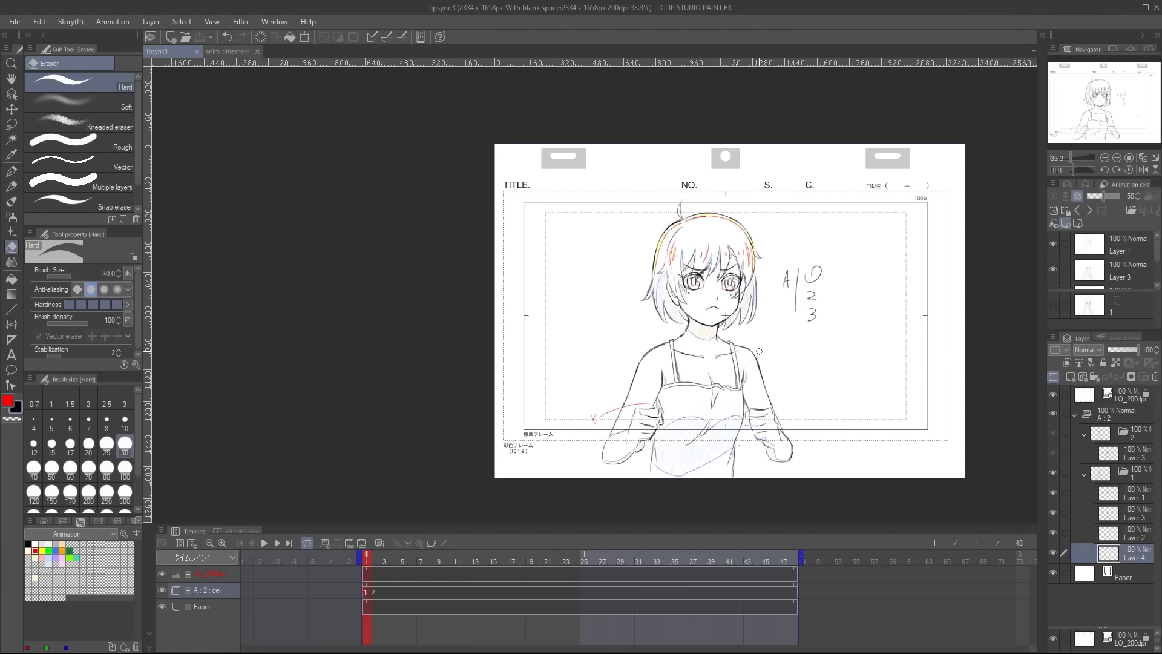
pyautogui.click(376, 553)
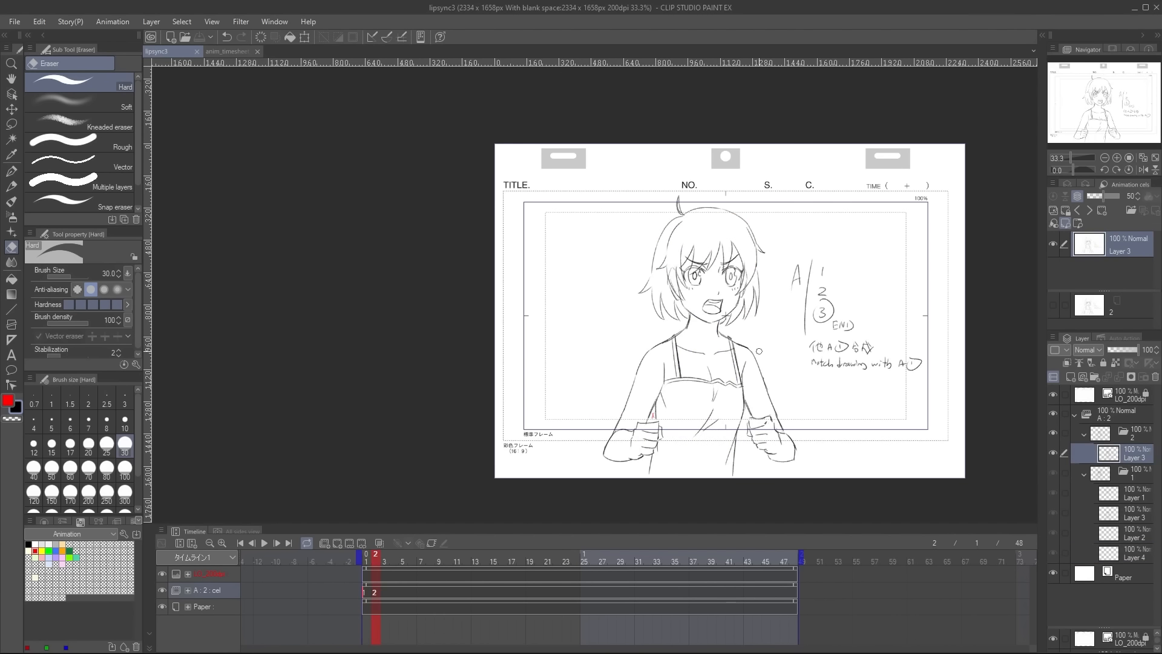
pyautogui.click(179, 51)
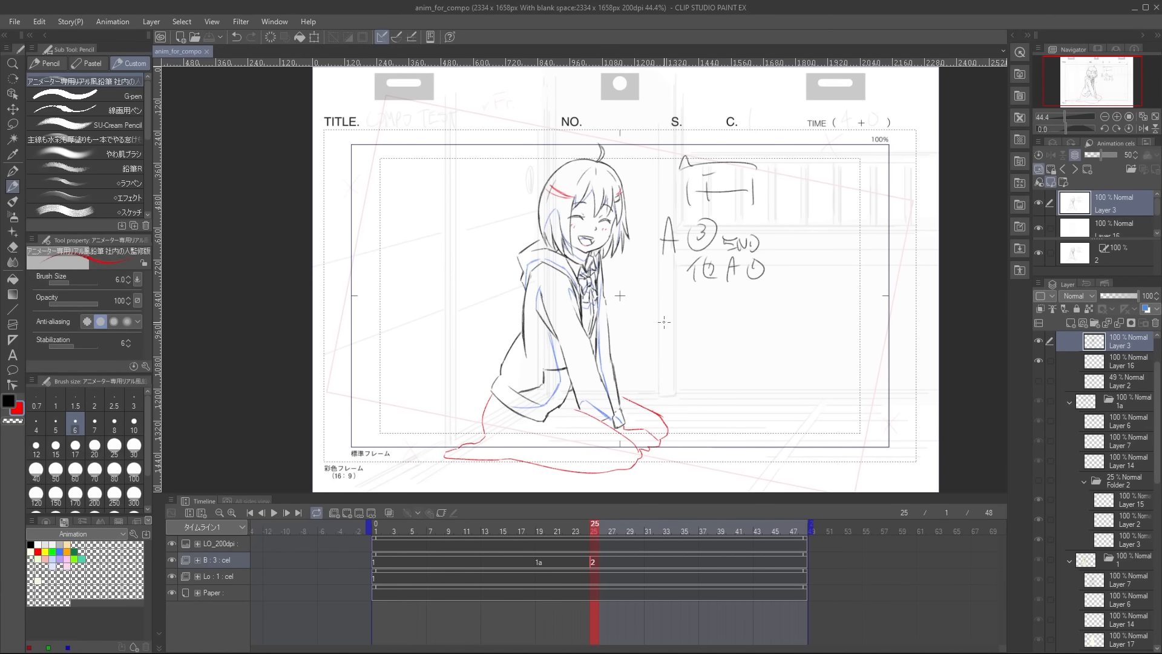
pyautogui.click(249, 512)
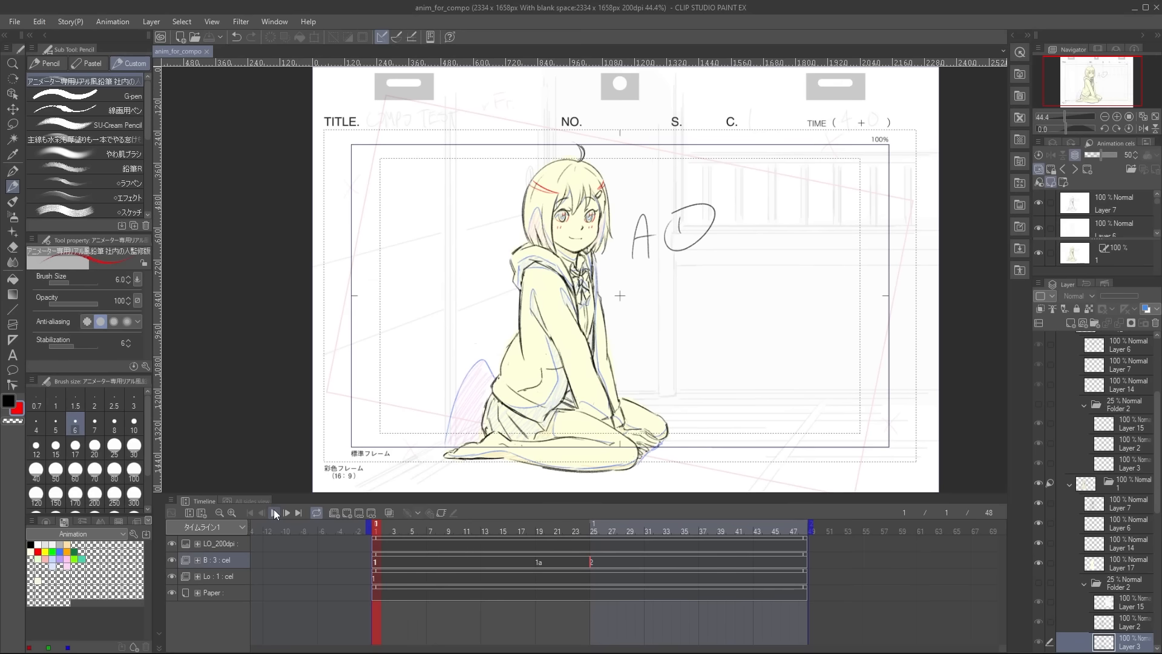